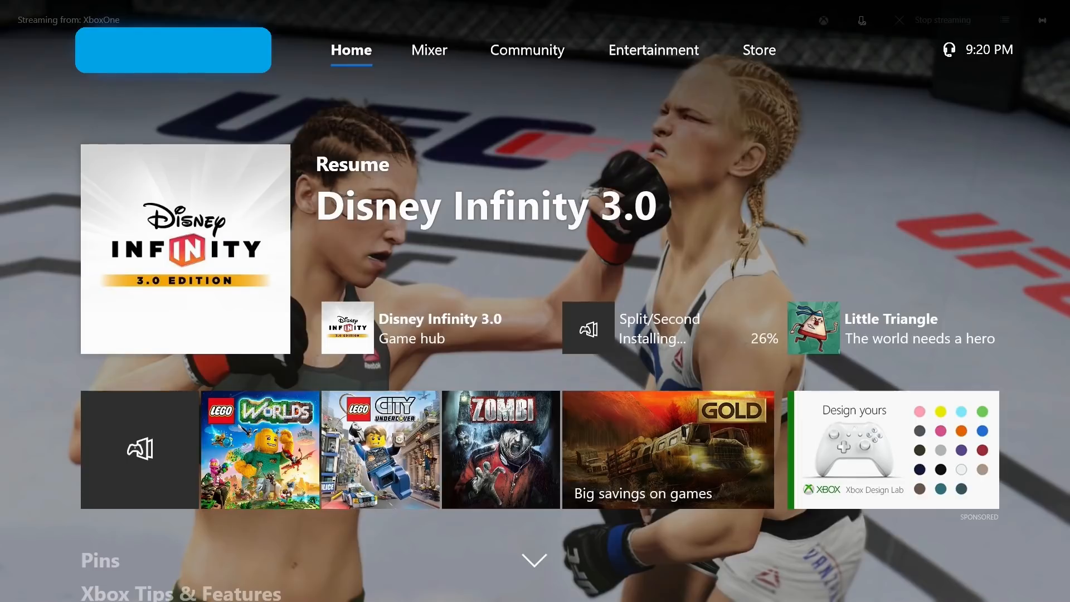
Step: Open the guide's System tab listing Settings, Xbox Assist and power options
{"action": "left_click", "coordinate": [319, 43]}
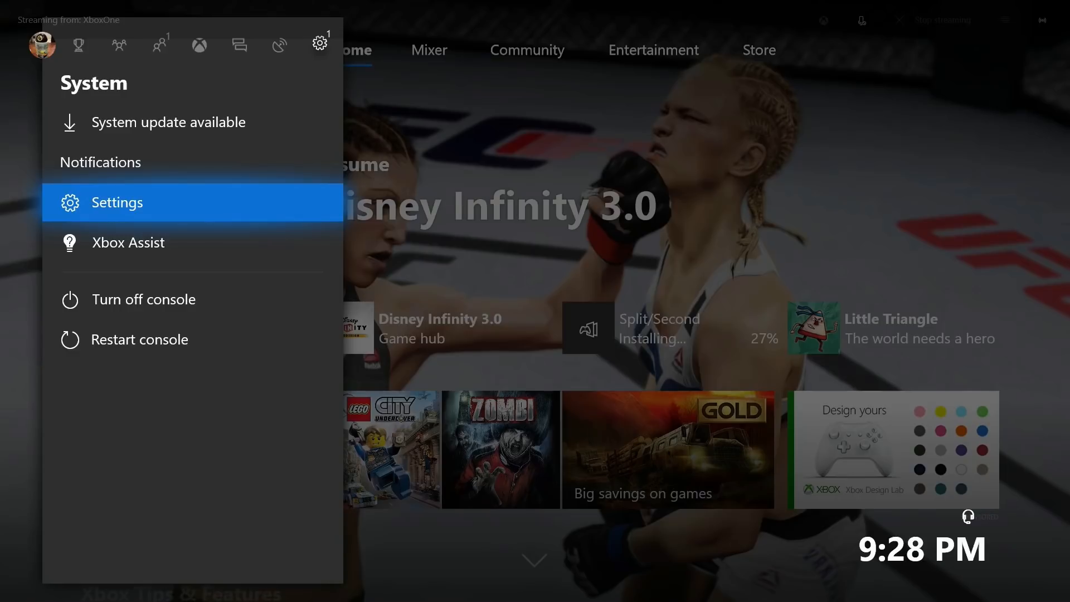
Step: Go to Settings, then System > Updates to reach the console update page
{"action": "left_click", "coordinate": [116, 202]}
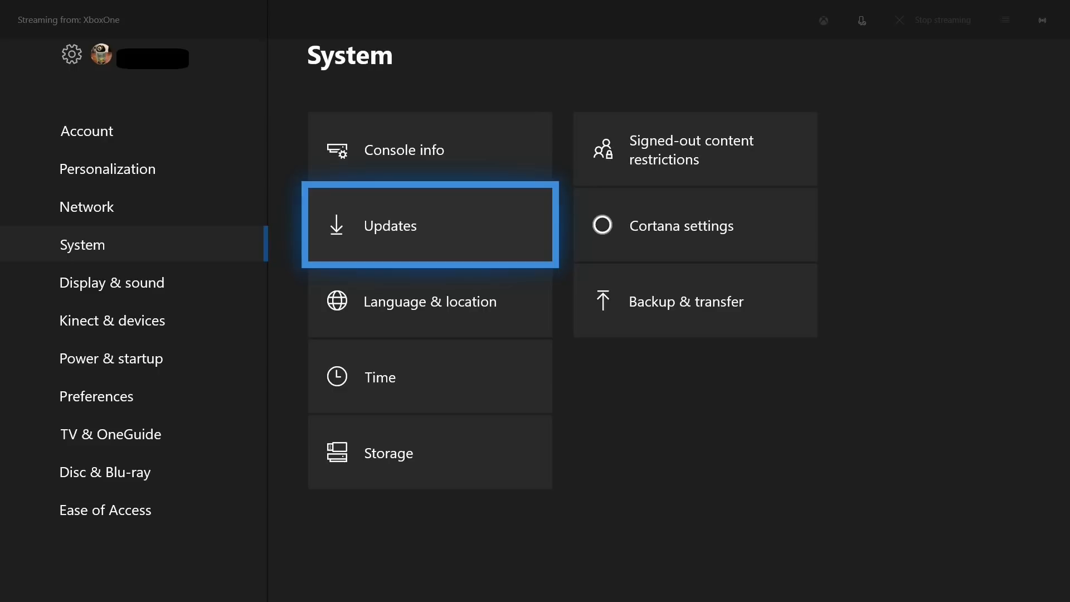
{"action": "left_click", "coordinate": [430, 225]}
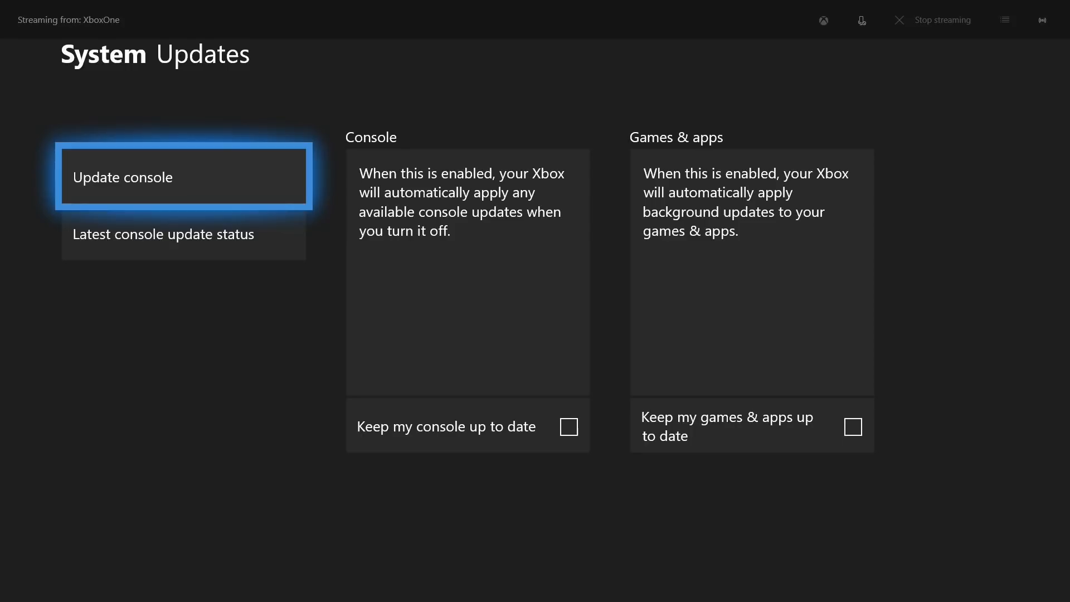
Step: Request a console update and start installing the 528 MB update
{"action": "left_click", "coordinate": [183, 177]}
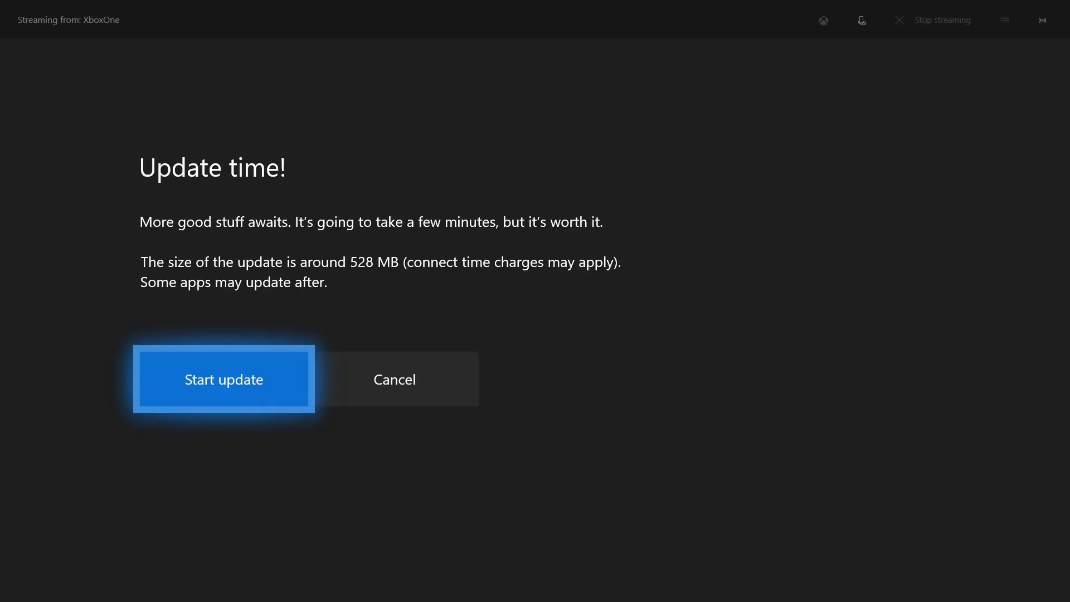
{"action": "left_click", "coordinate": [223, 379]}
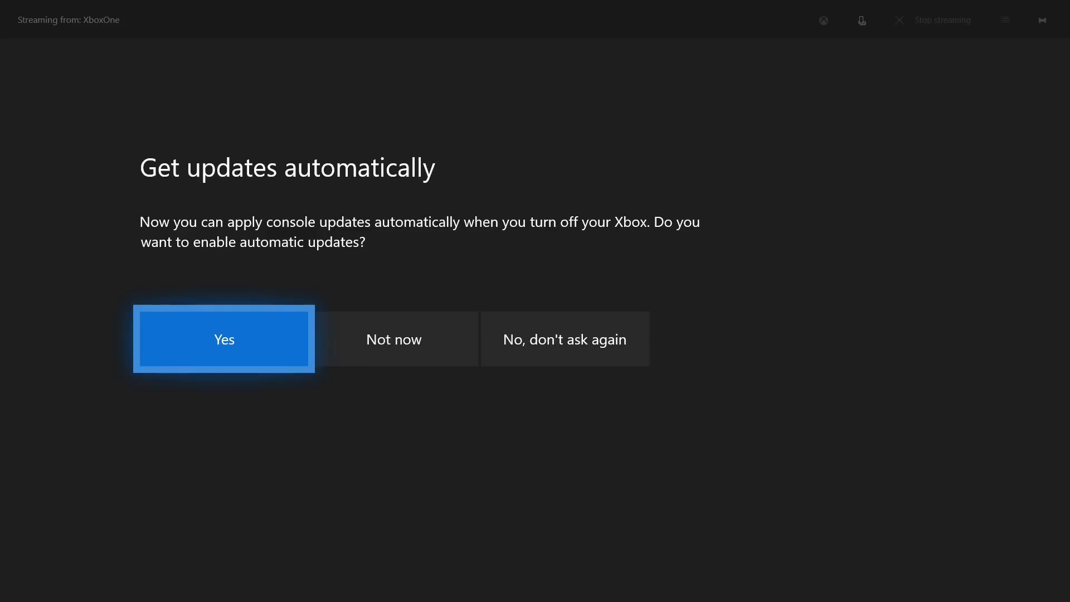
Step: Answer Yes to Get updates automatically, starting the step 1 of 3 download
{"action": "left_click", "coordinate": [225, 338]}
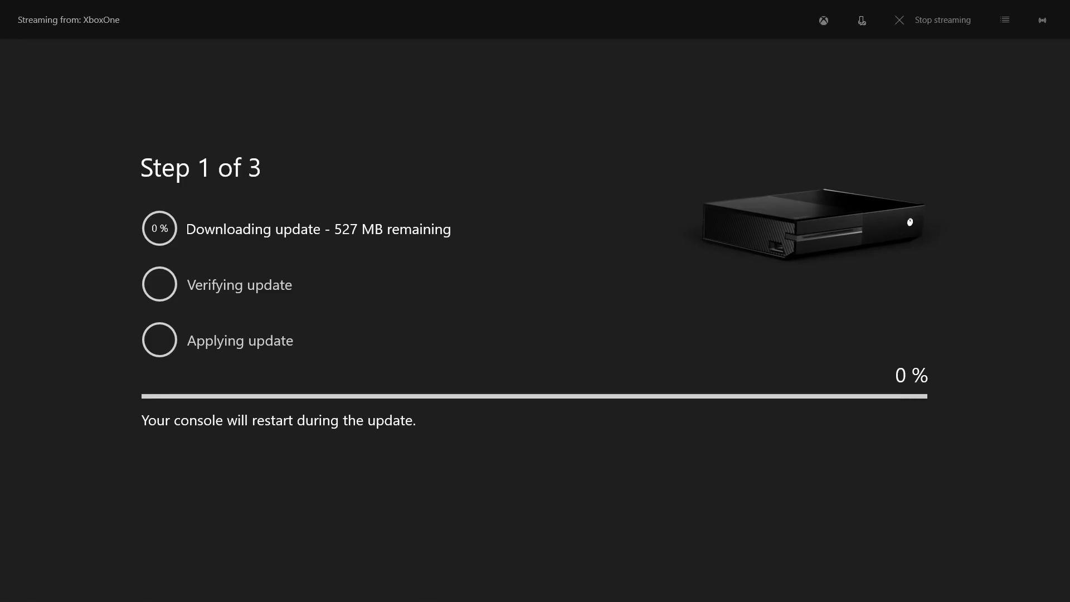